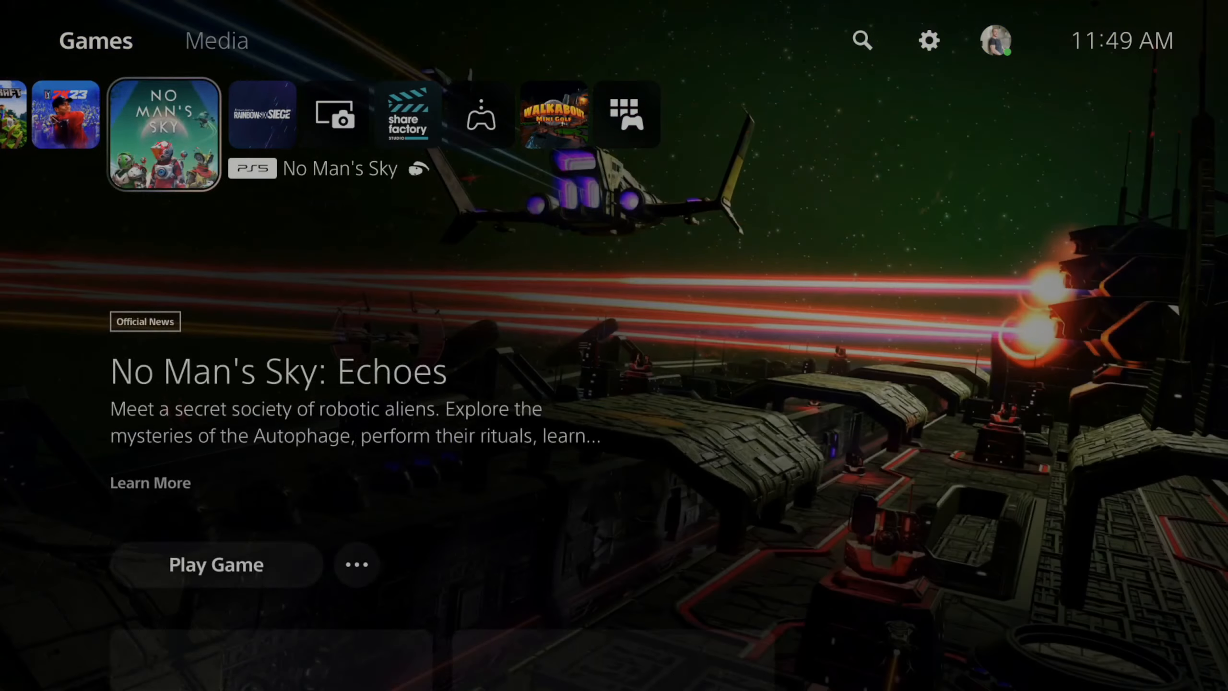
Scroll left through the home screen Games row to PlayStation Plus Essential
scroll(left, 3)
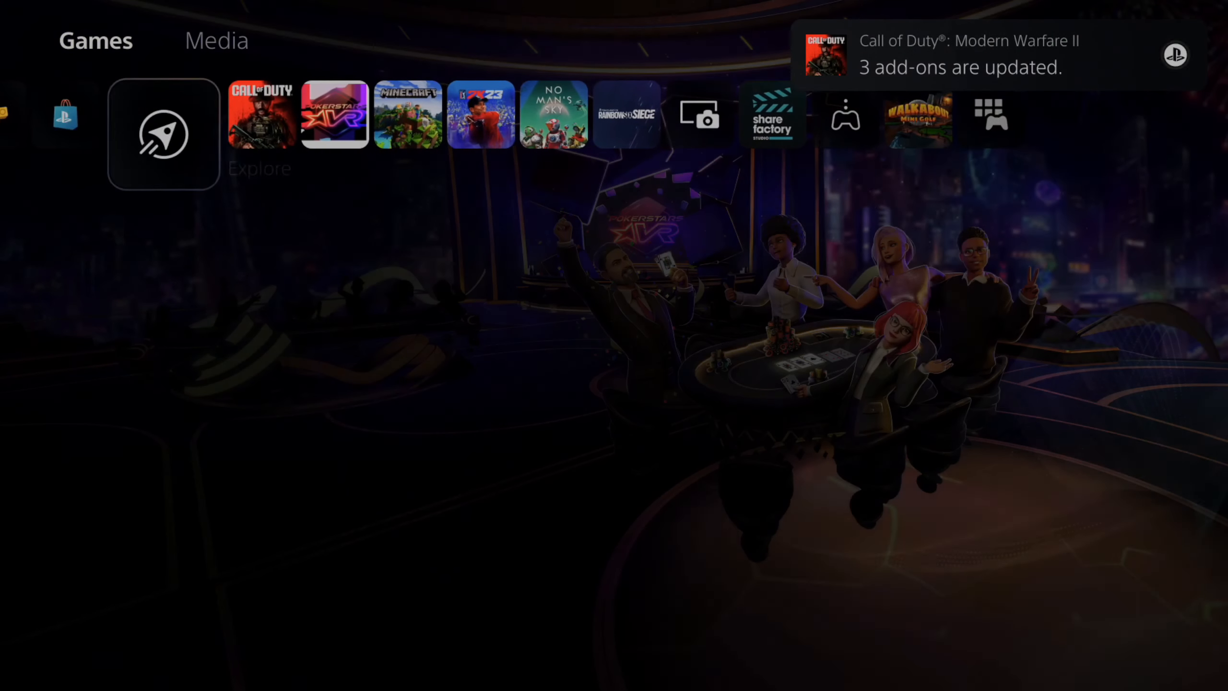
scroll(left, 3)
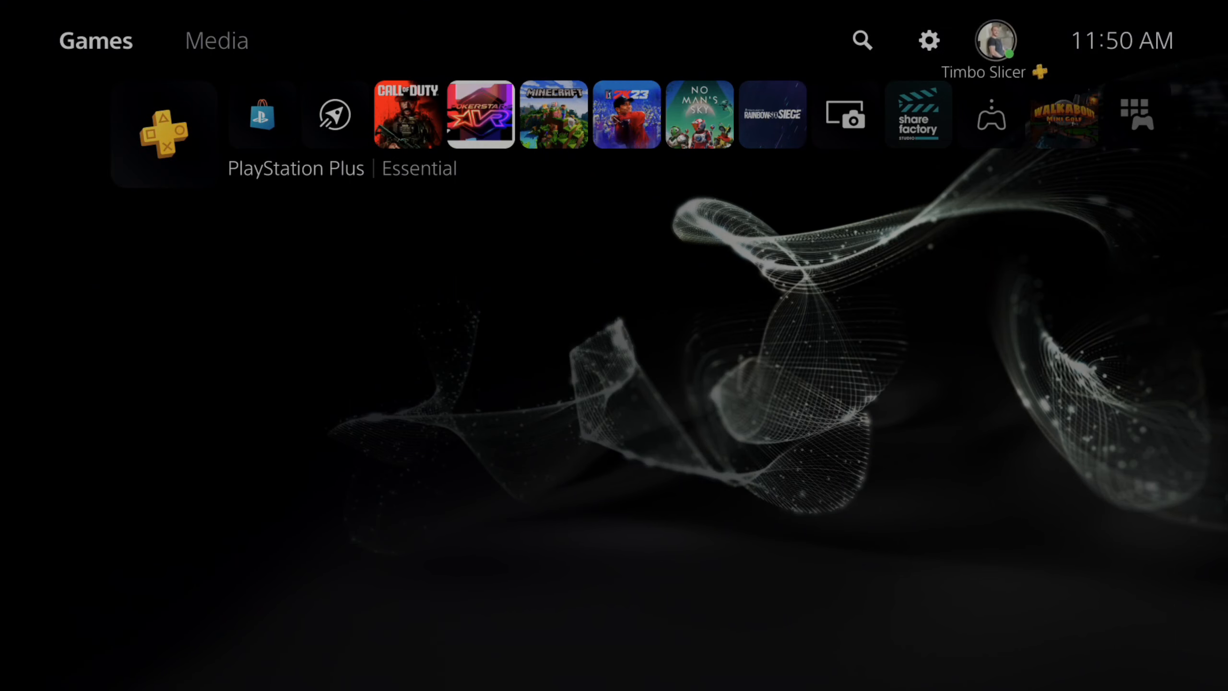
Open the profile menu, then bring up the Control Center with tips, news and friends
click(995, 39)
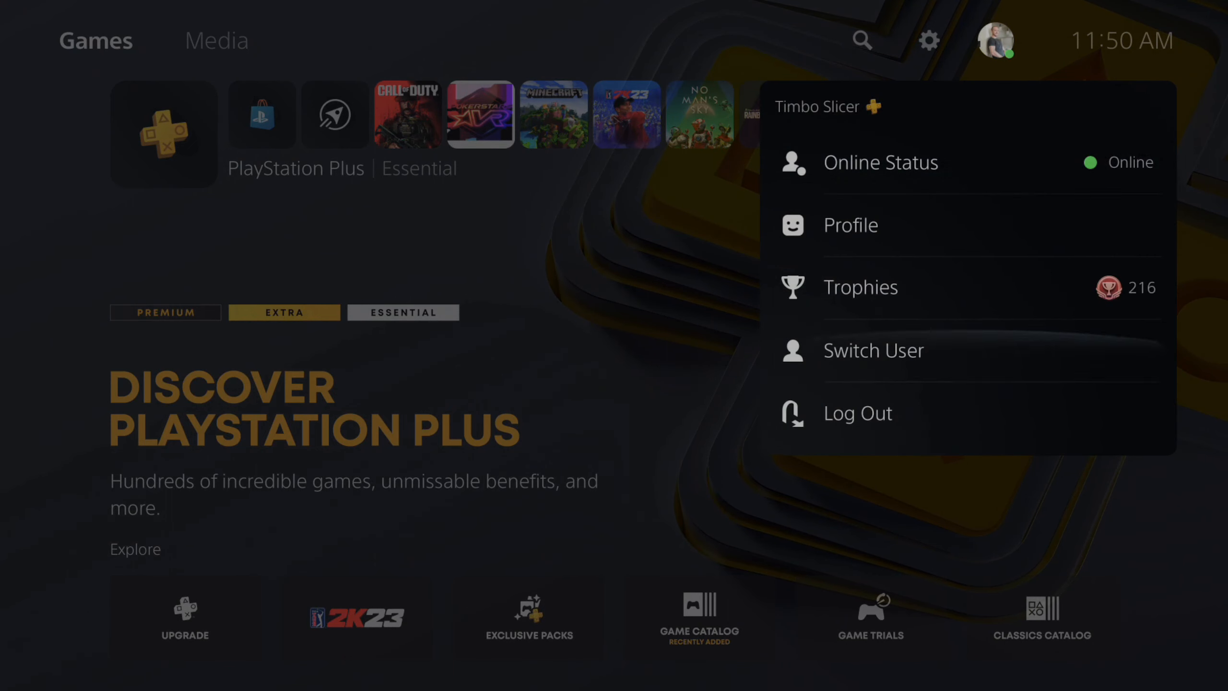
click(873, 350)
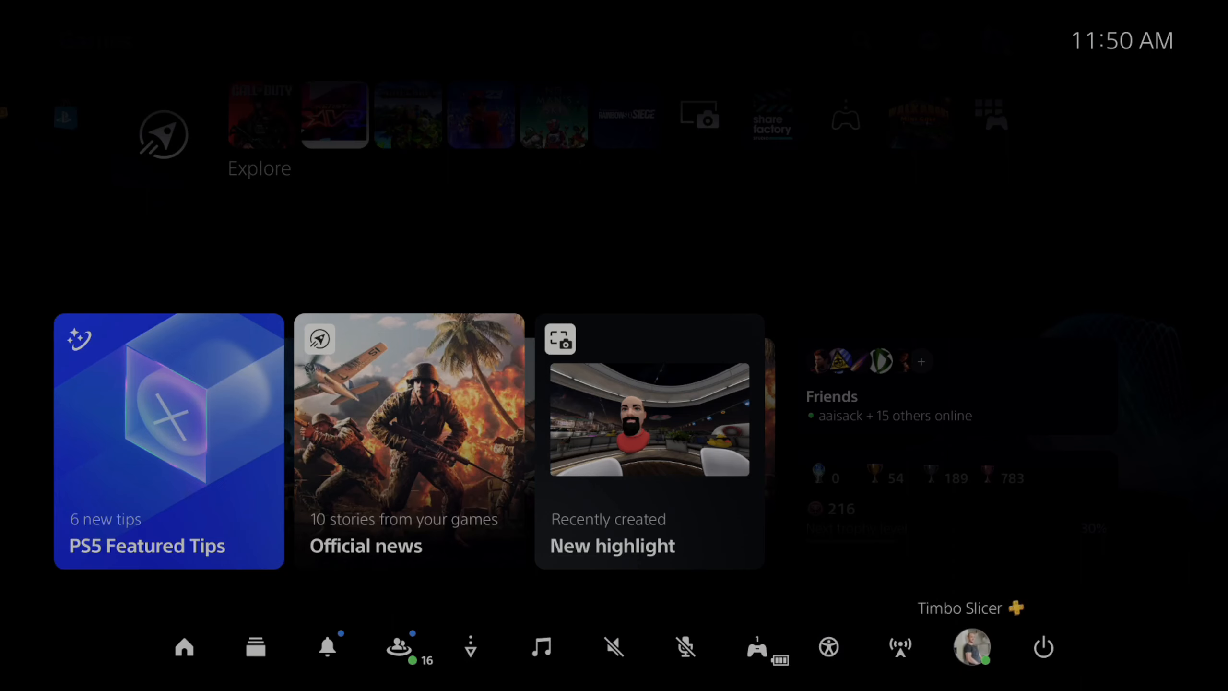
Choose Switch User from the Control Center profile to reach the Welcome Back screen
click(971, 647)
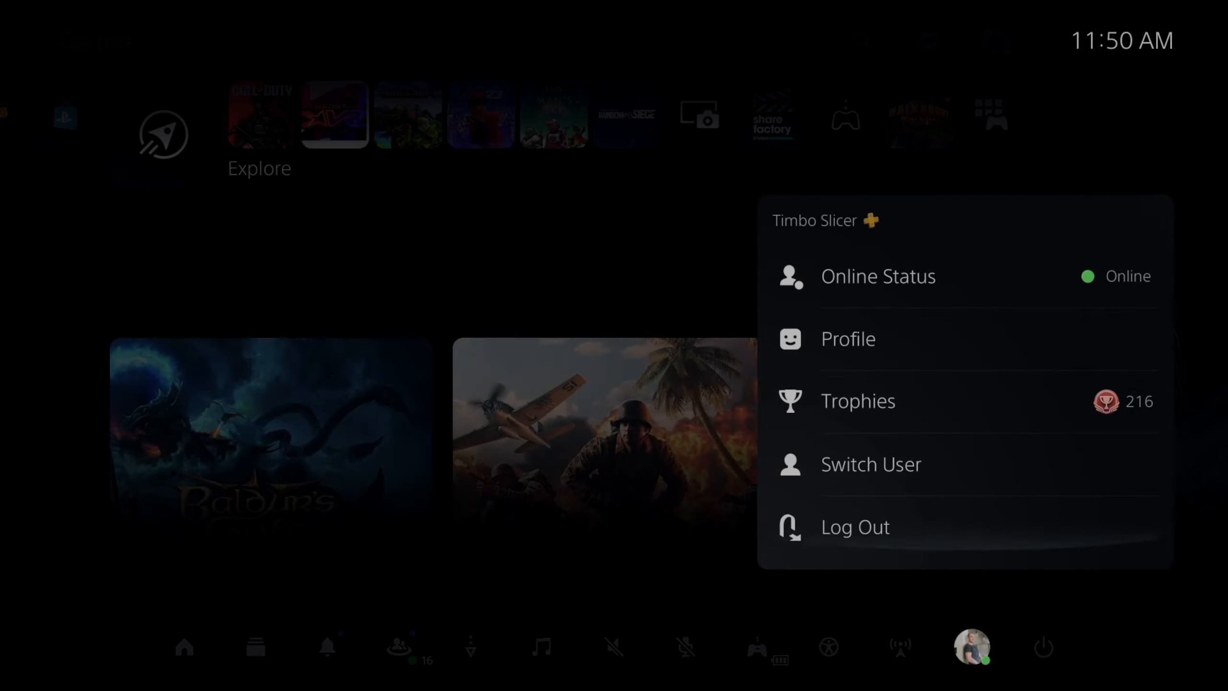
click(854, 526)
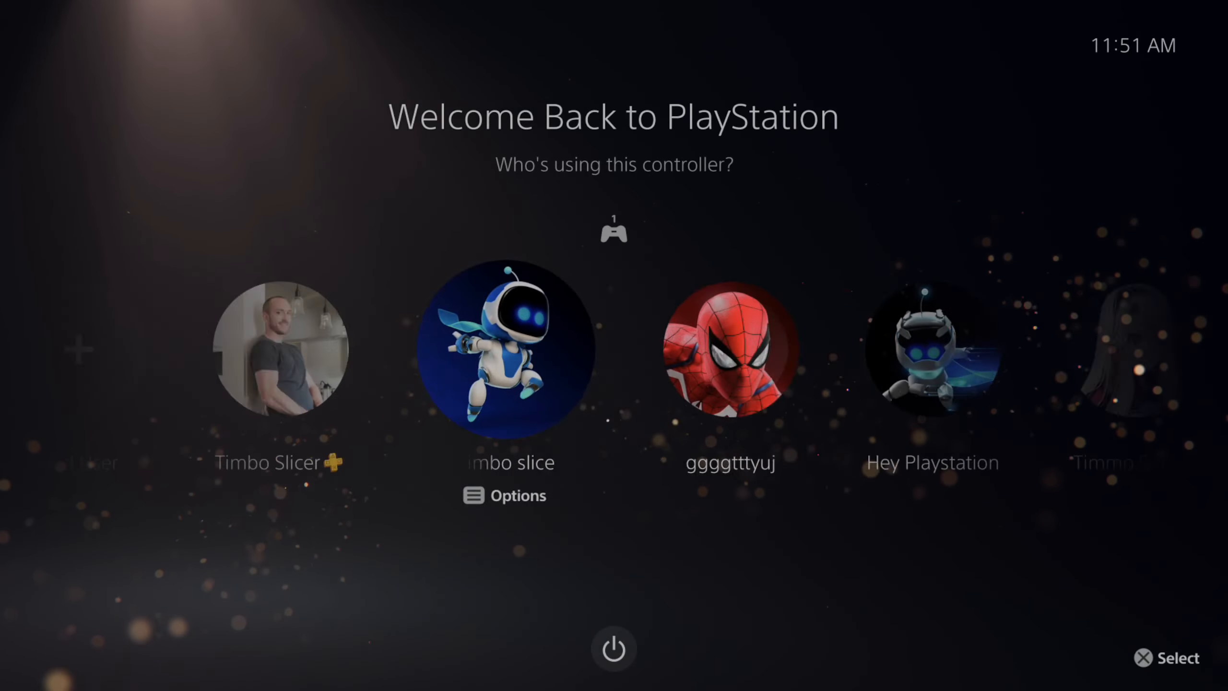
Sign in as Timbo Slicer, the PlayStation Plus account, and highlight Call of Duty: Modern Warfare II
click(613, 650)
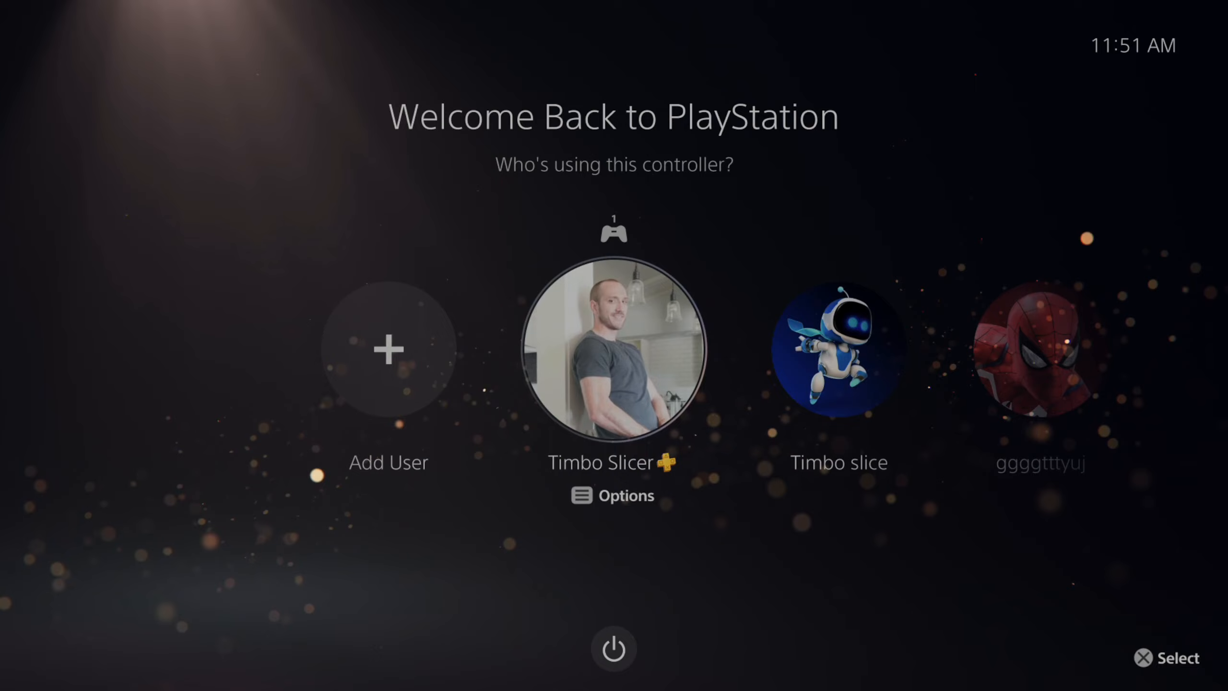
click(613, 348)
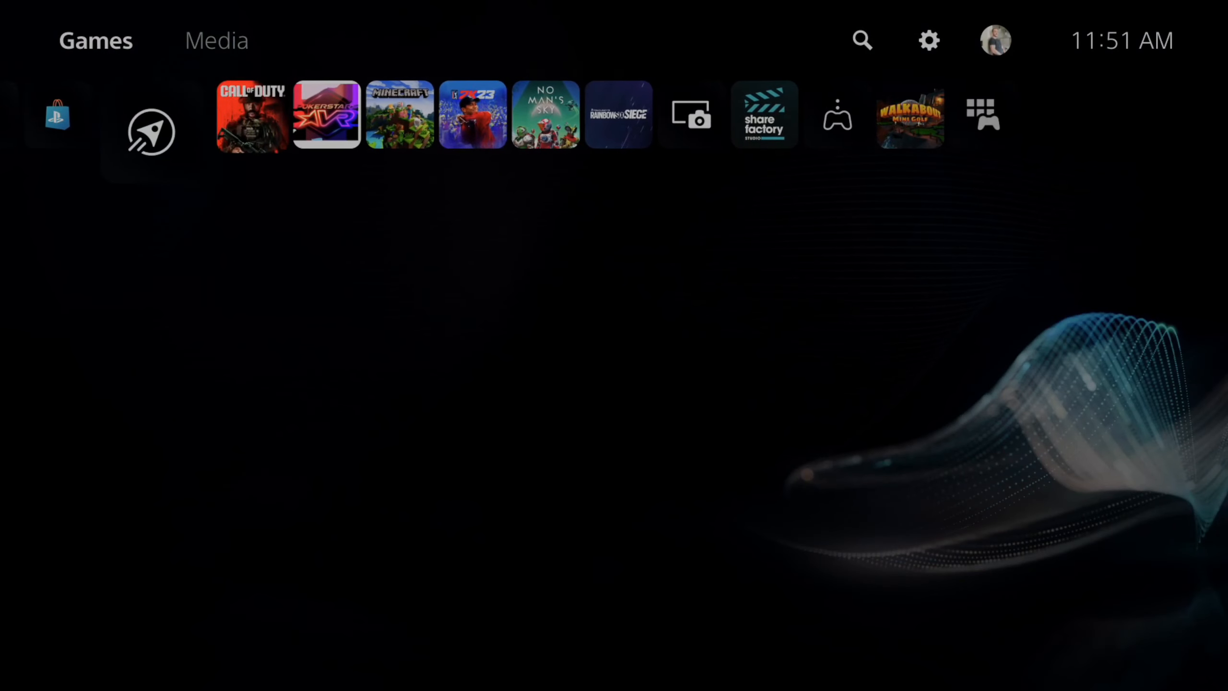
click(249, 114)
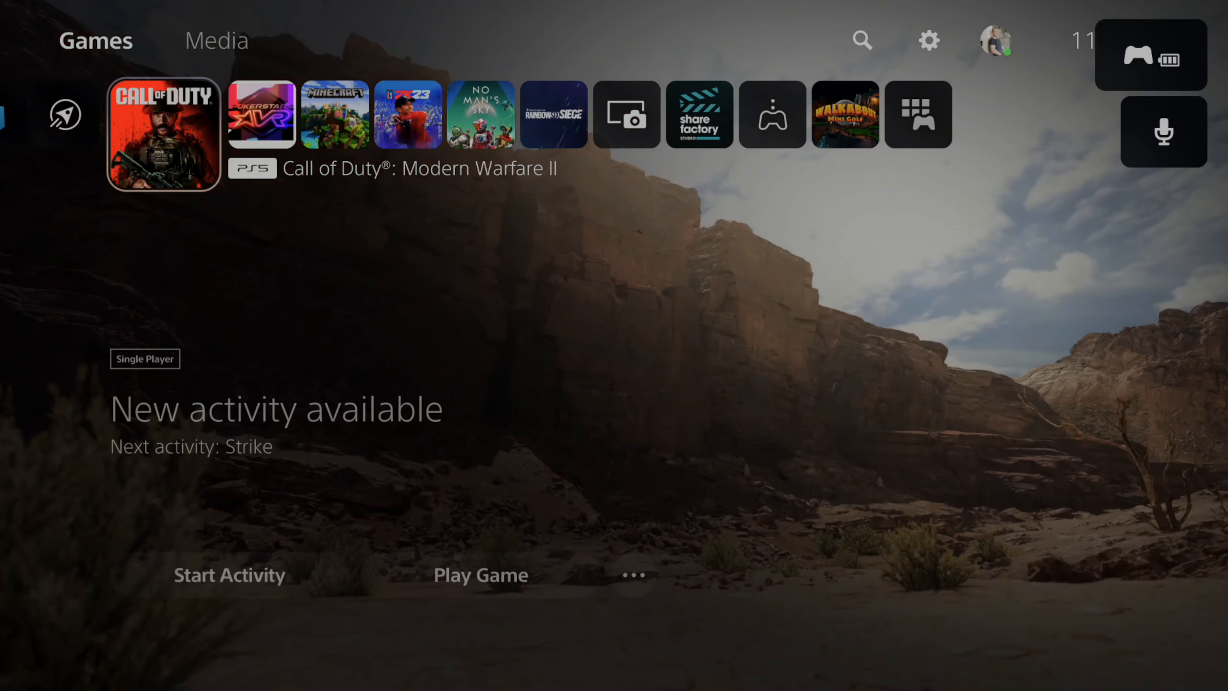